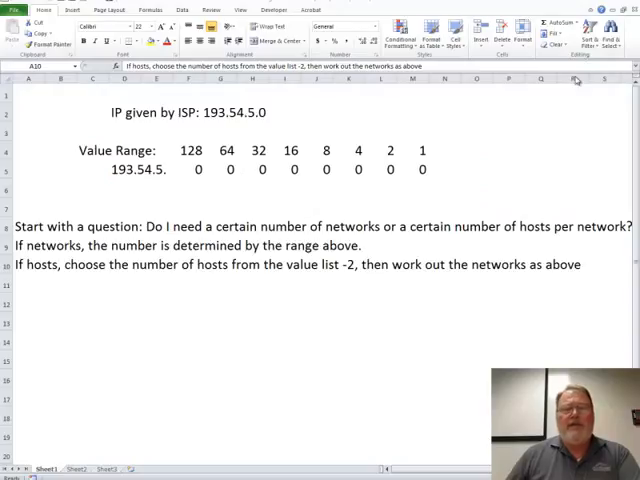
mouse_move(487, 114)
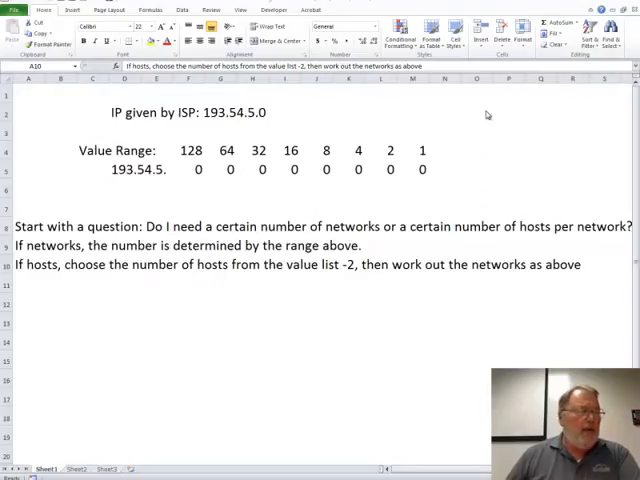
mouse_move(198, 155)
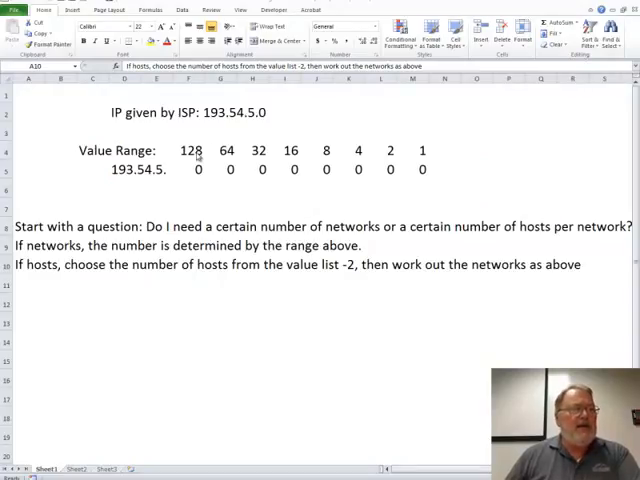
Review Sheet1's bit-value row, ISP address and zero row, then view Sheet2's subnet example.
left_click_drag(189, 150, 423, 150)
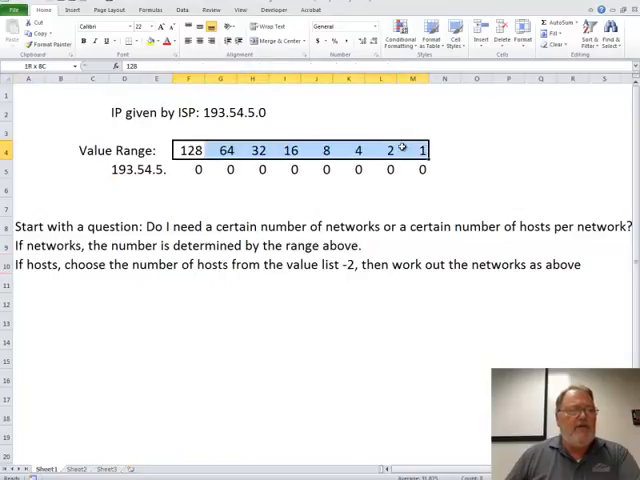
left_click(476, 131)
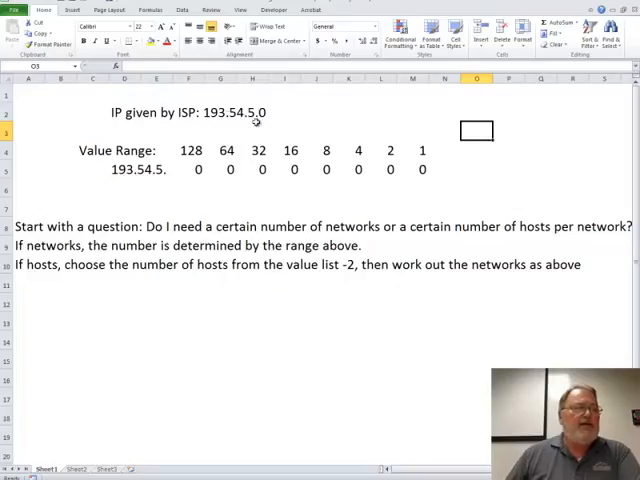
left_click(217, 112)
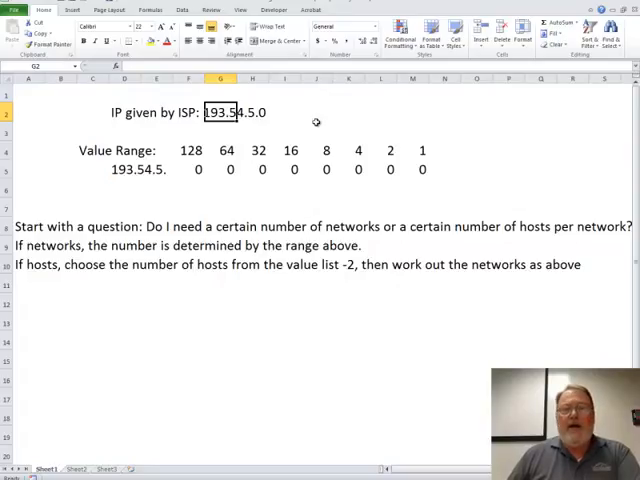
mouse_move(280, 150)
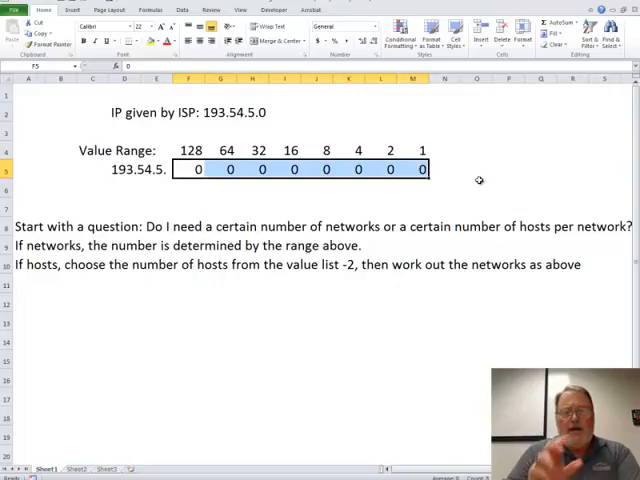
mouse_move(388, 188)
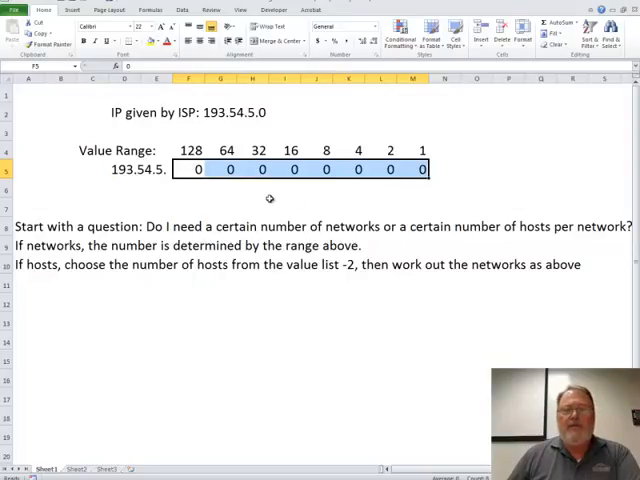
left_click(440, 169)
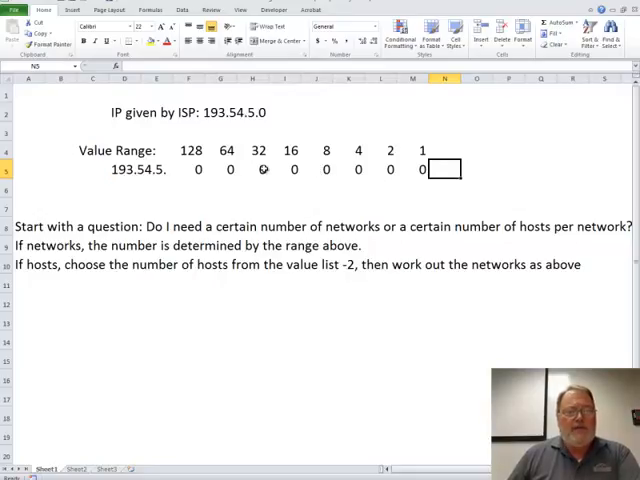
left_click(252, 169)
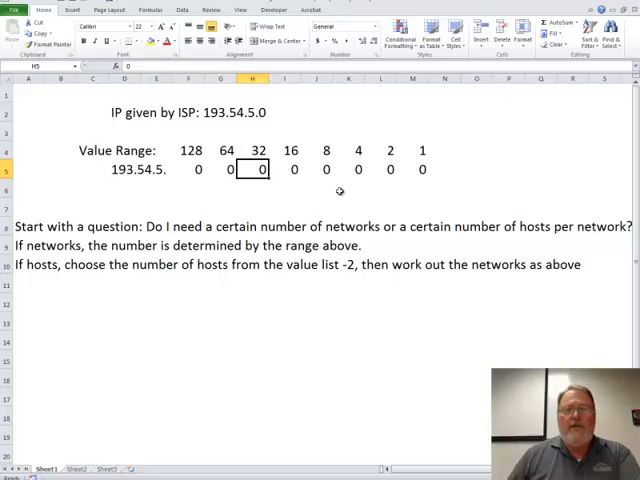
left_click(291, 150)
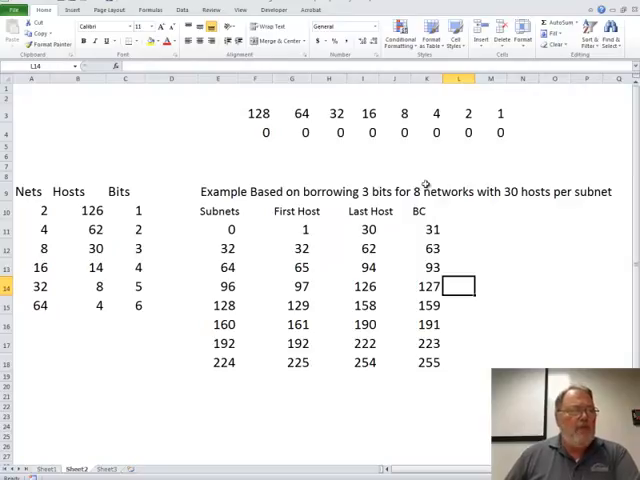
Set the row 4 bits under 128, 64 and 32 to 1, borrowing three bits.
left_click(255, 132)
type("1")
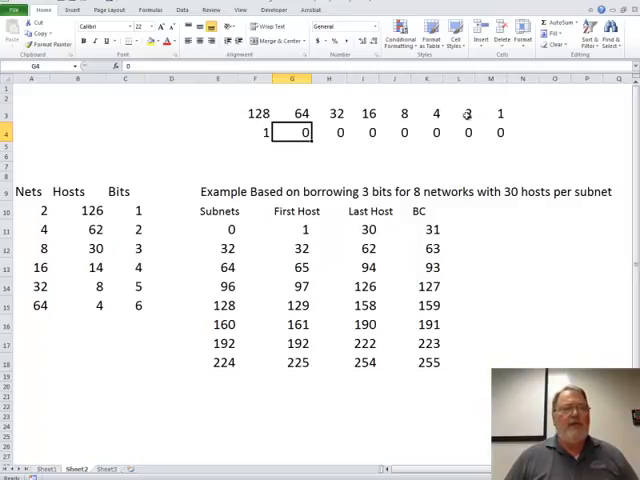
left_click(256, 113)
type("1")
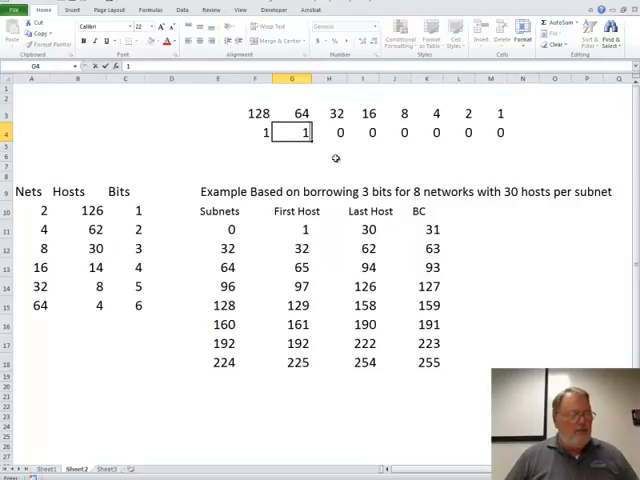
left_click(329, 132)
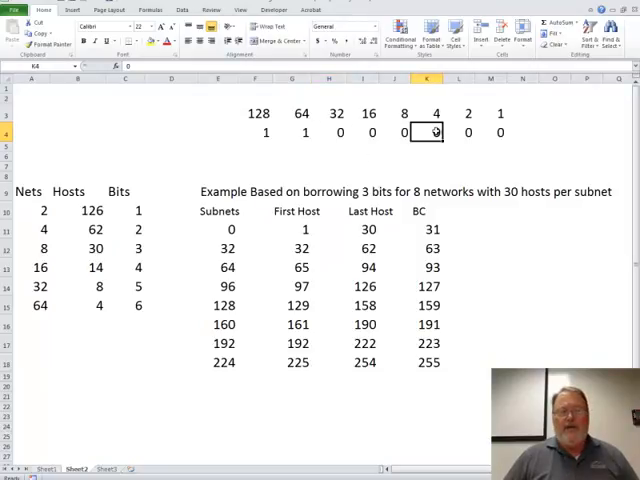
left_click(432, 113)
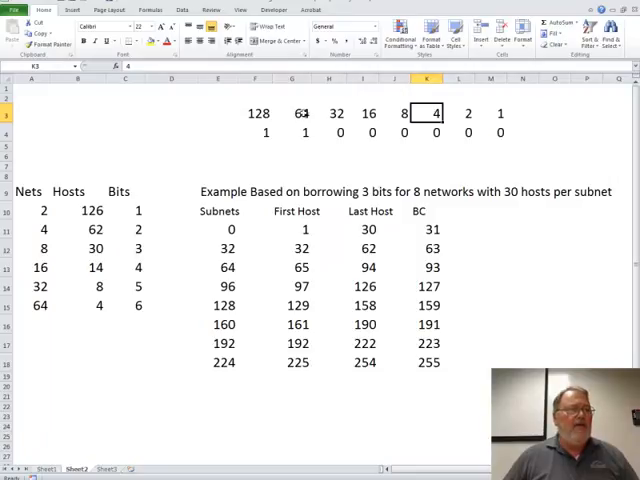
left_click(292, 113)
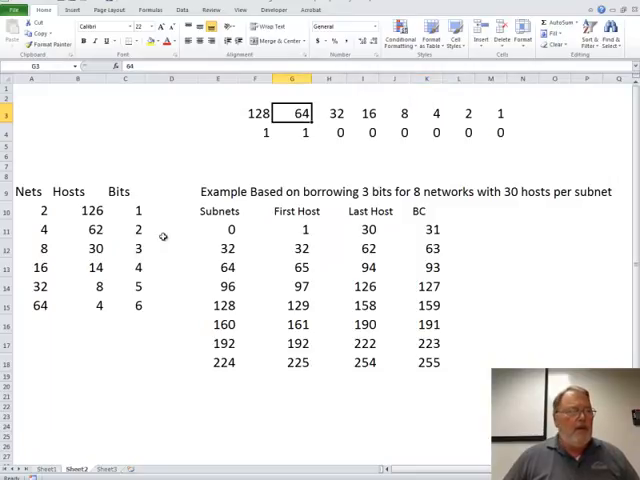
left_click(329, 132)
type("1")
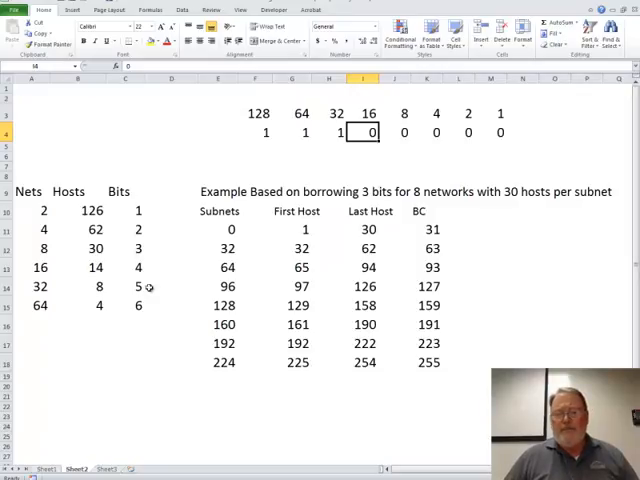
mouse_move(428, 152)
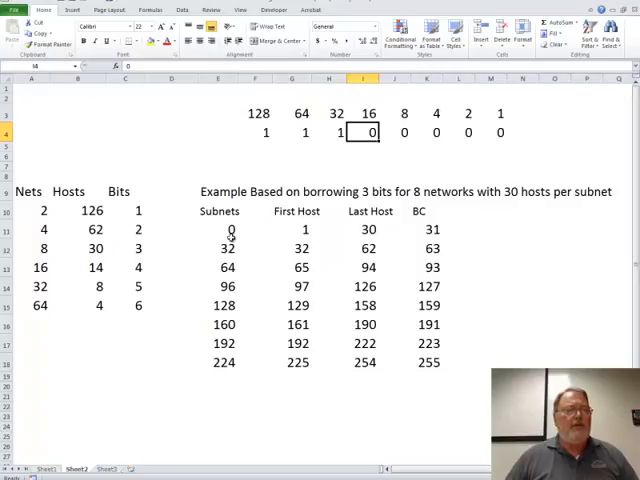
mouse_move(325, 135)
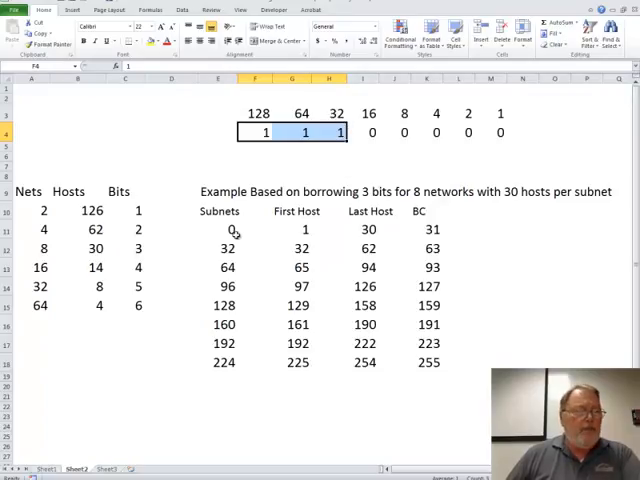
left_click(224, 248)
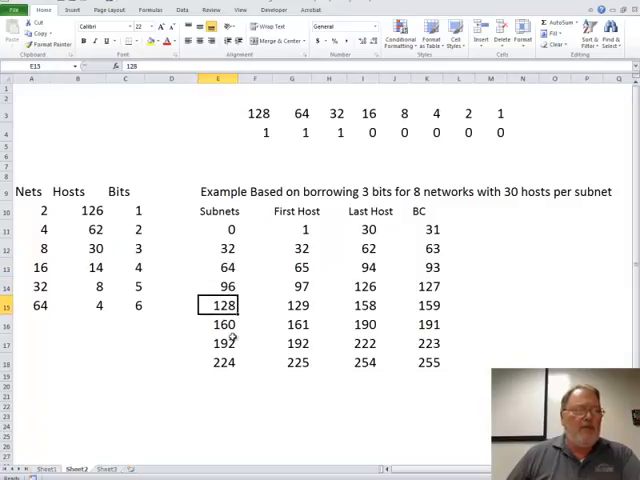
left_click(224, 343)
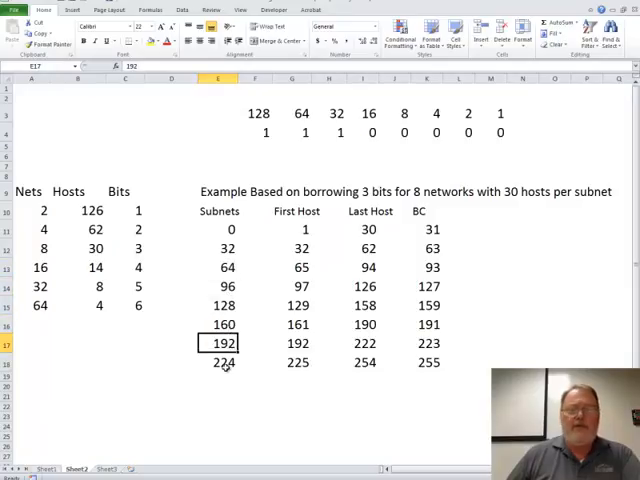
left_click(217, 362)
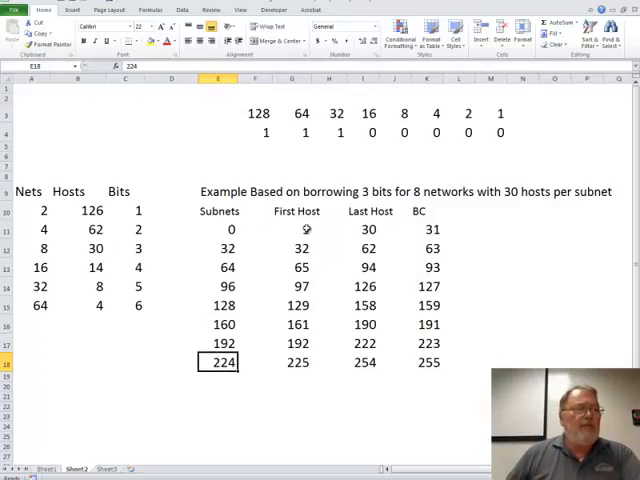
left_click(219, 248)
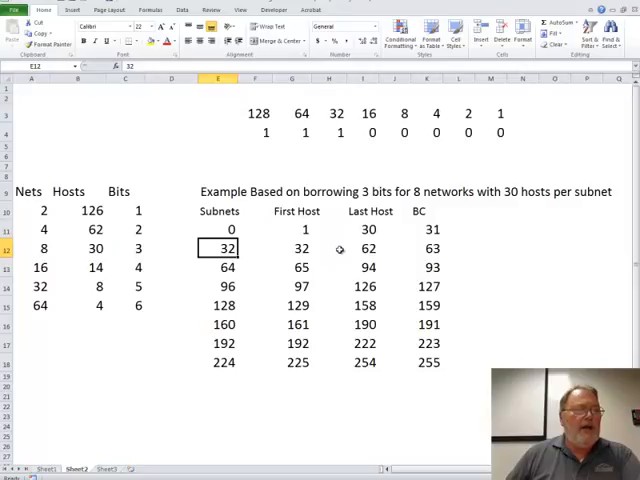
left_click(429, 229)
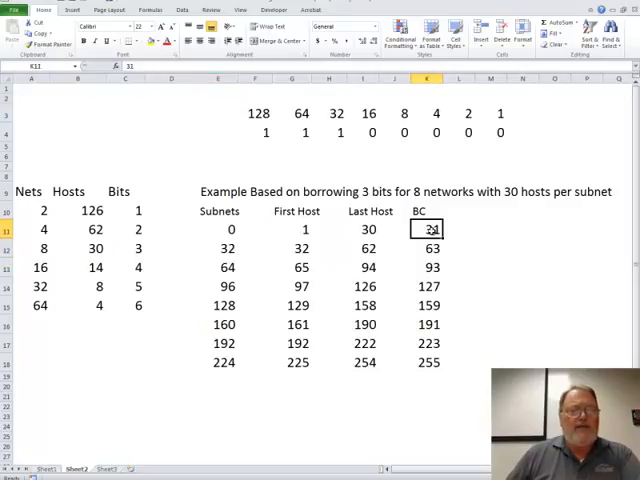
left_click(364, 229)
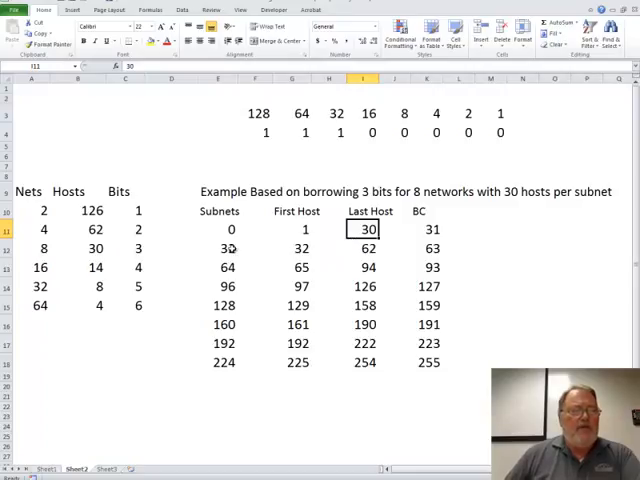
left_click(429, 248)
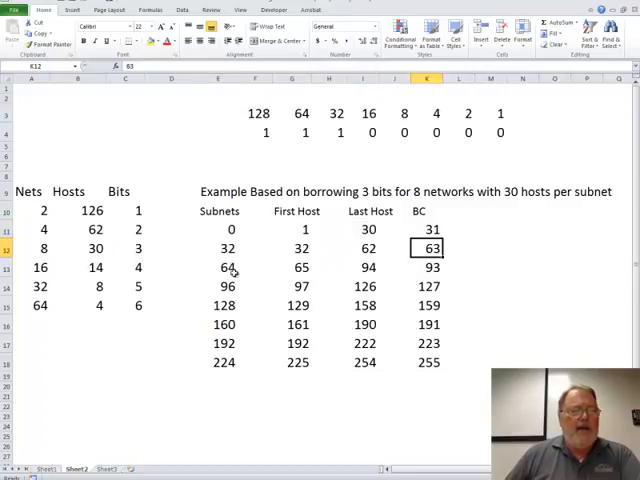
left_click(218, 267)
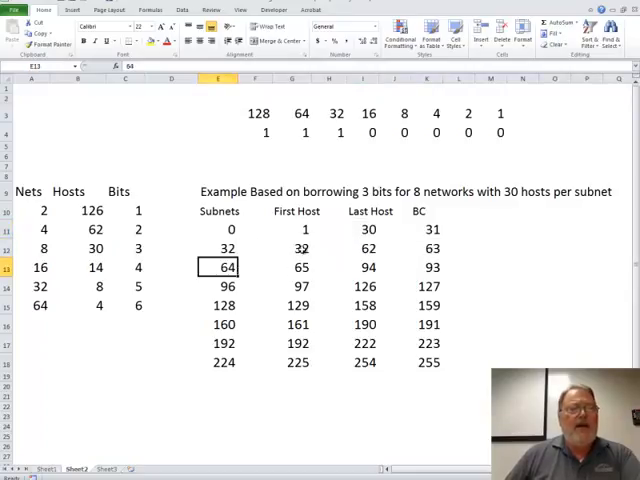
left_click(365, 248)
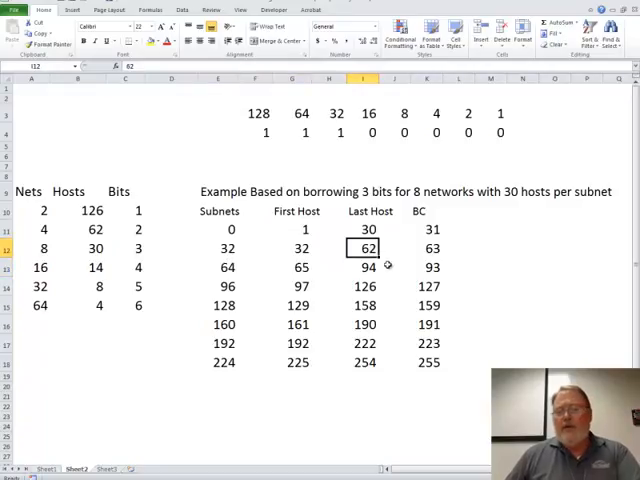